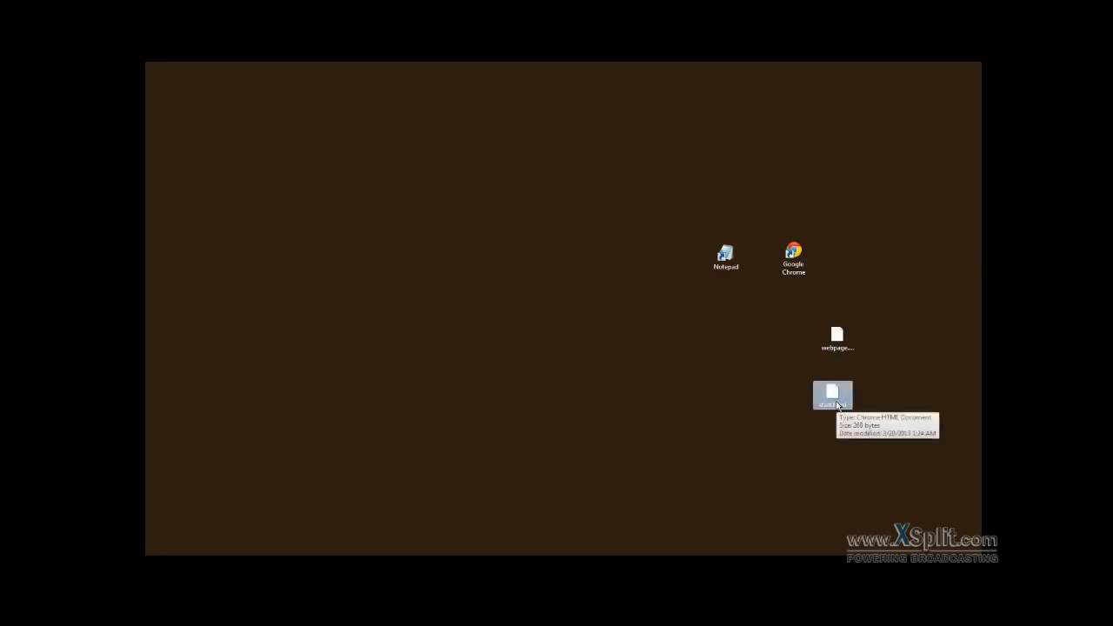
Open start.html in Notepad, preview it in Chrome, and return to the source
{"action": "double_click", "coordinate": [833, 395]}
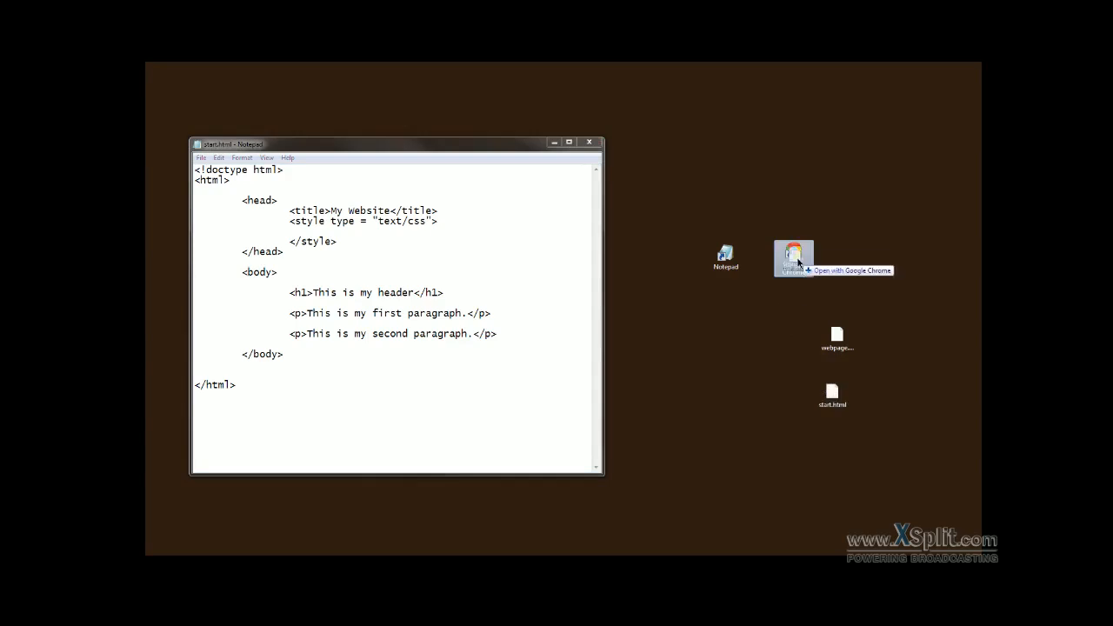
{"action": "left_click", "coordinate": [794, 257]}
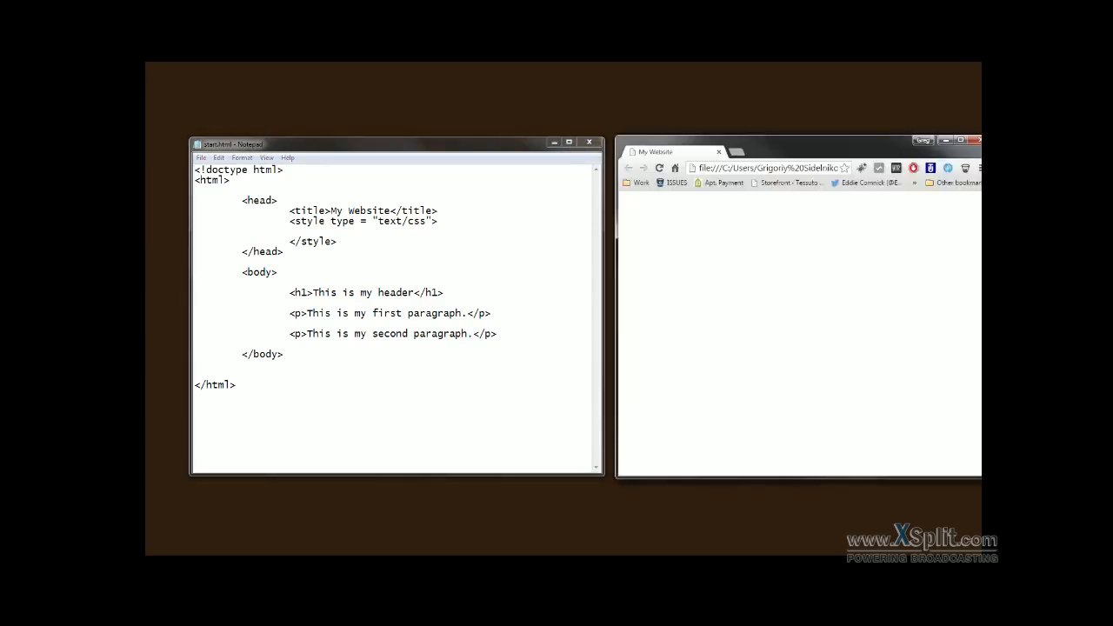
{"action": "left_click", "coordinate": [660, 168]}
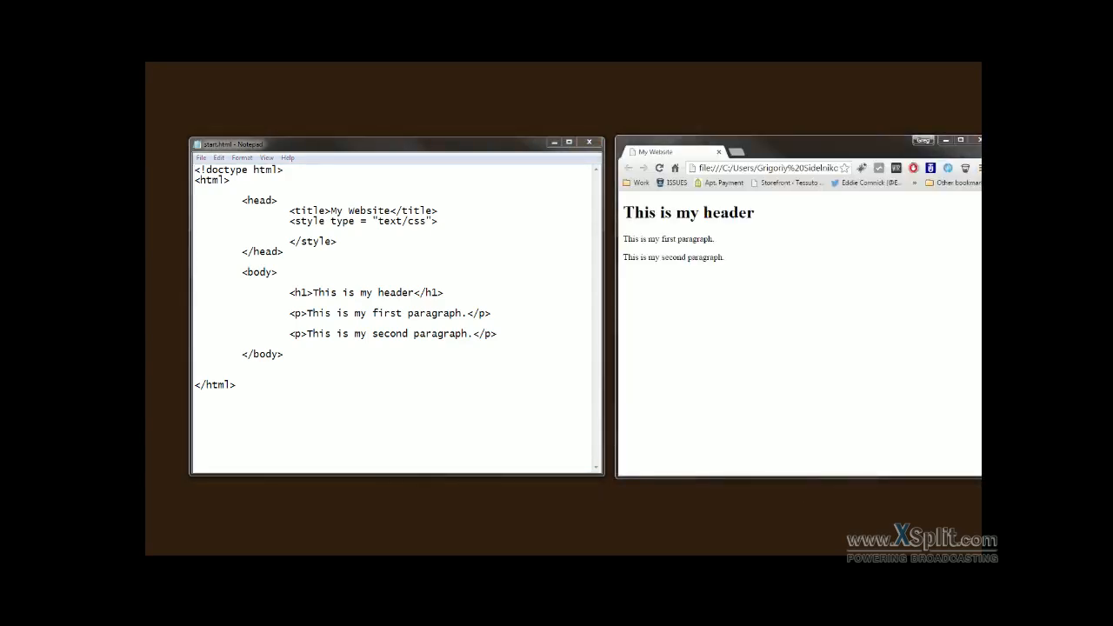
{"action": "mouse_move", "coordinate": [637, 371]}
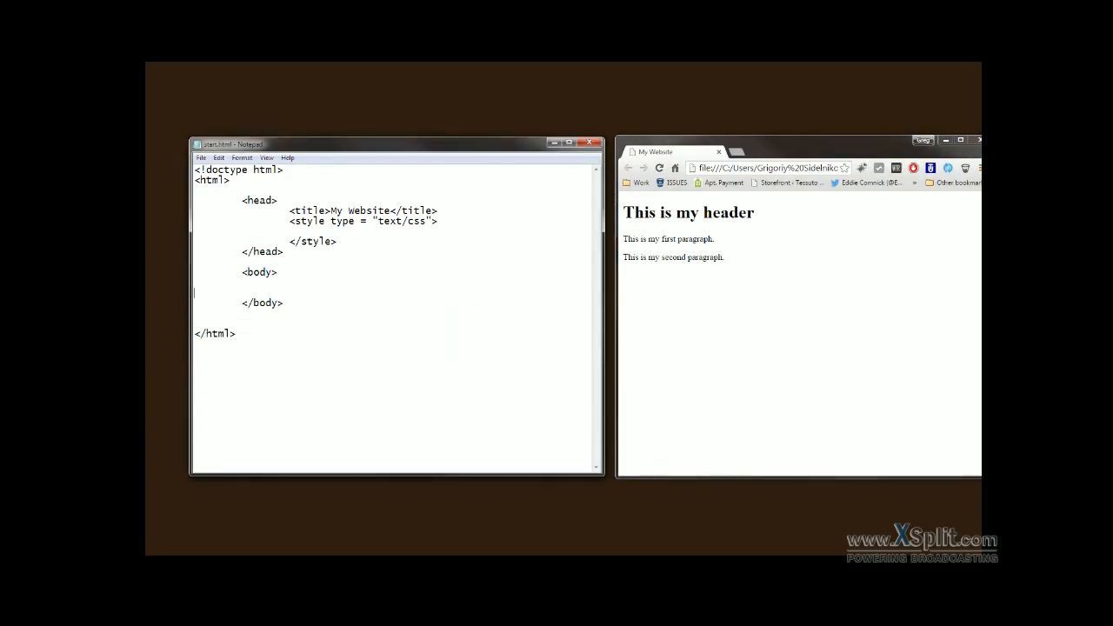
Add <img src="lion.jpg"> to the body and reload Chrome to show the lion
{"action": "left_click", "coordinate": [659, 168]}
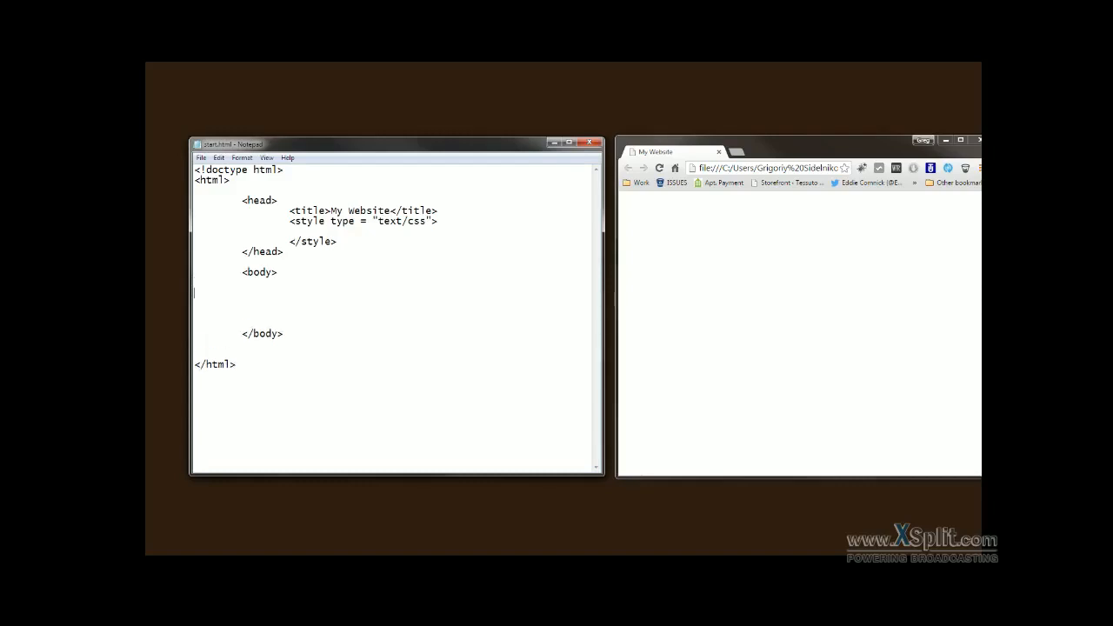
{"action": "type", "text": "<"}
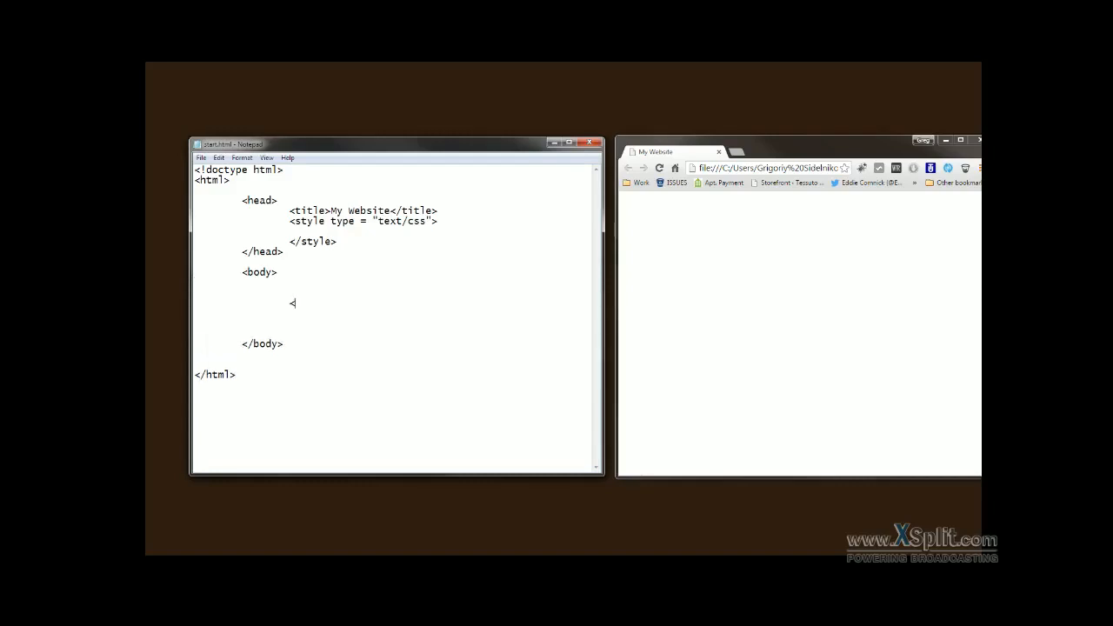
{"action": "type", "text": "<img s"}
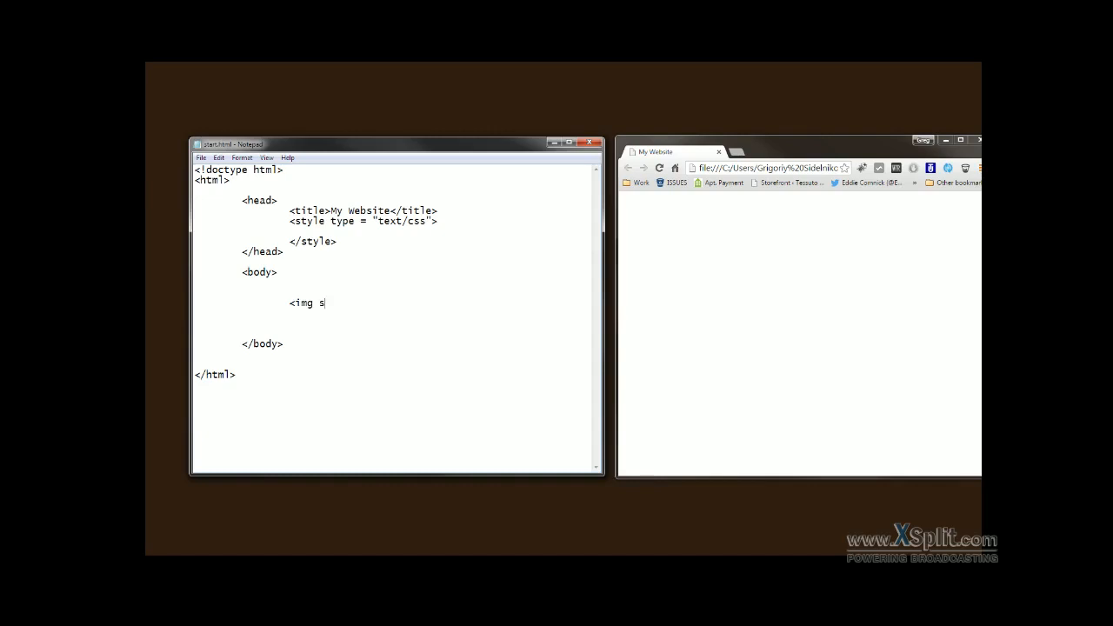
{"action": "type", "text": "rc = \"li"}
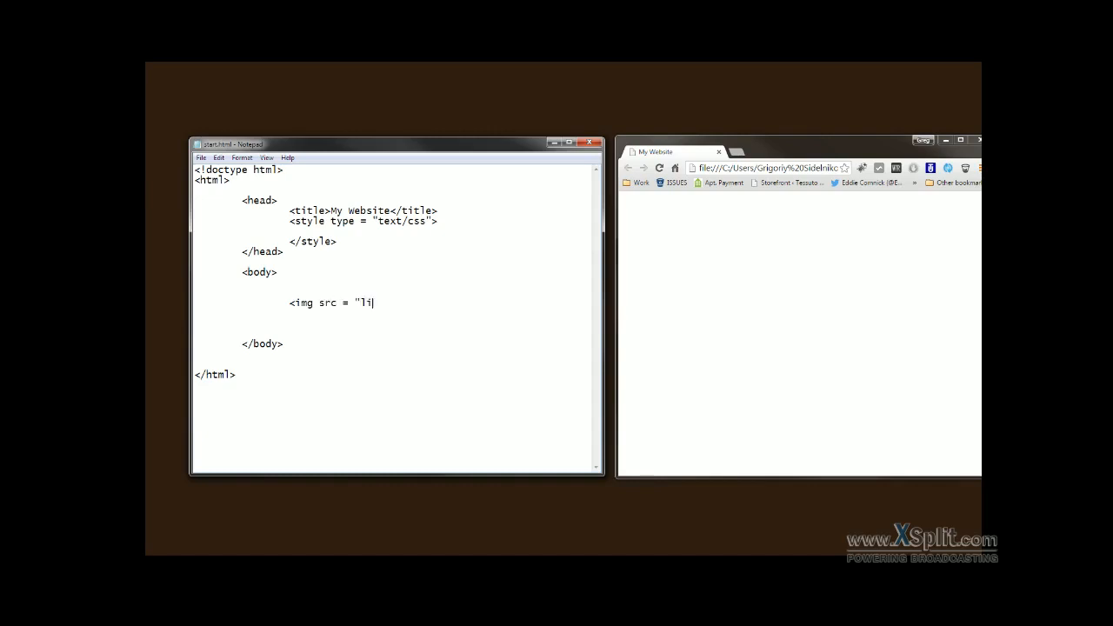
{"action": "type", "text": "on.jpg\" >"}
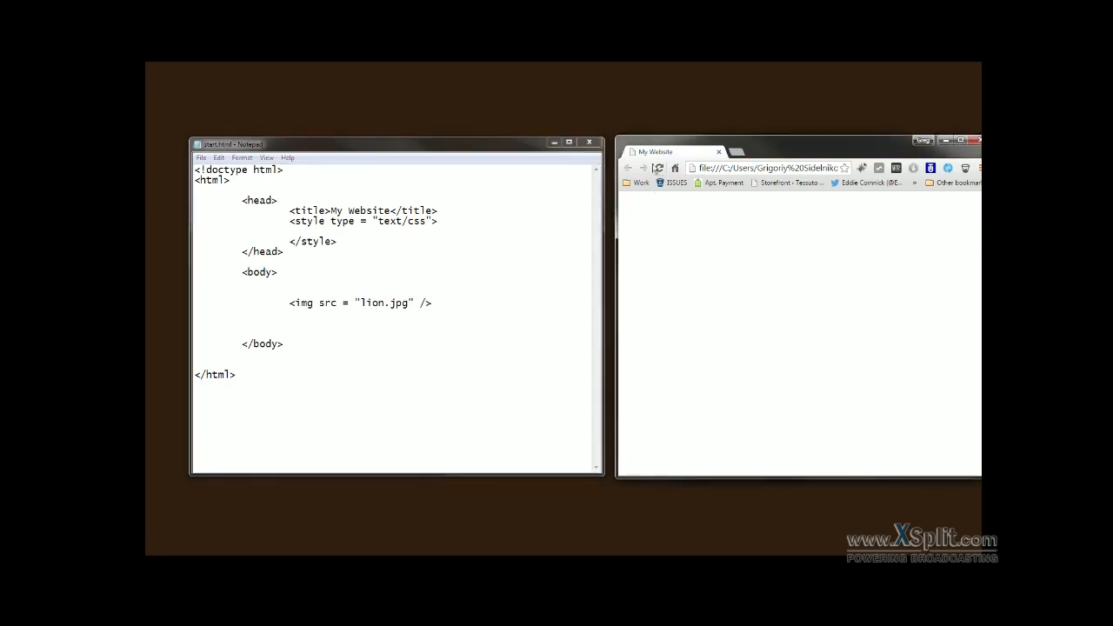
{"action": "left_click", "coordinate": [659, 168]}
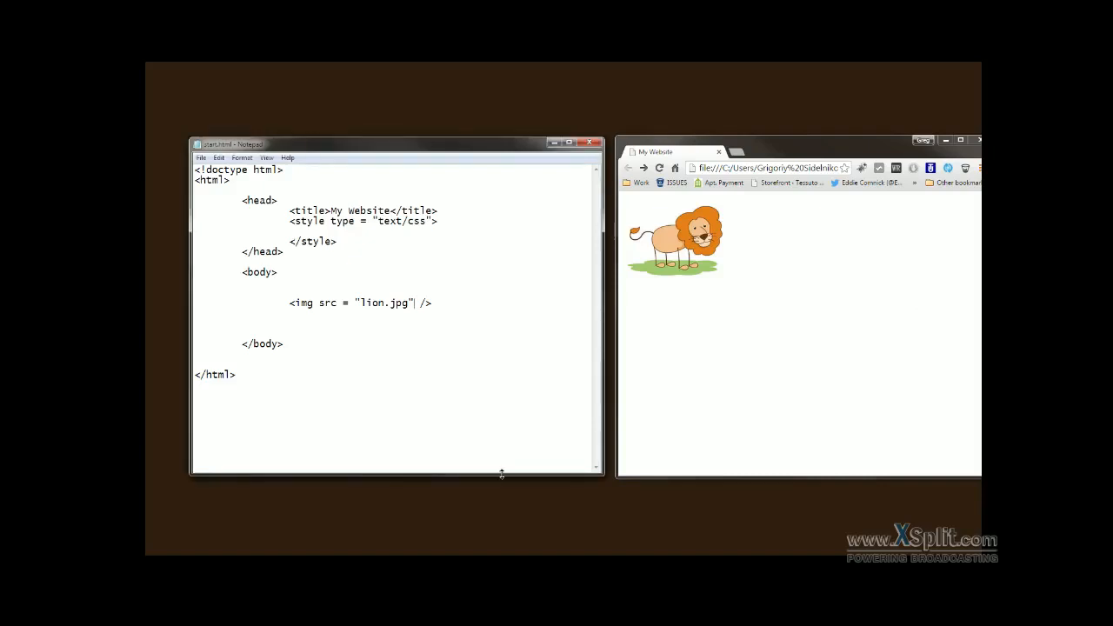
Add style = "" to the lion.jpg img tag, cursor between the quotes
{"action": "type", "text": "style = \"\""}
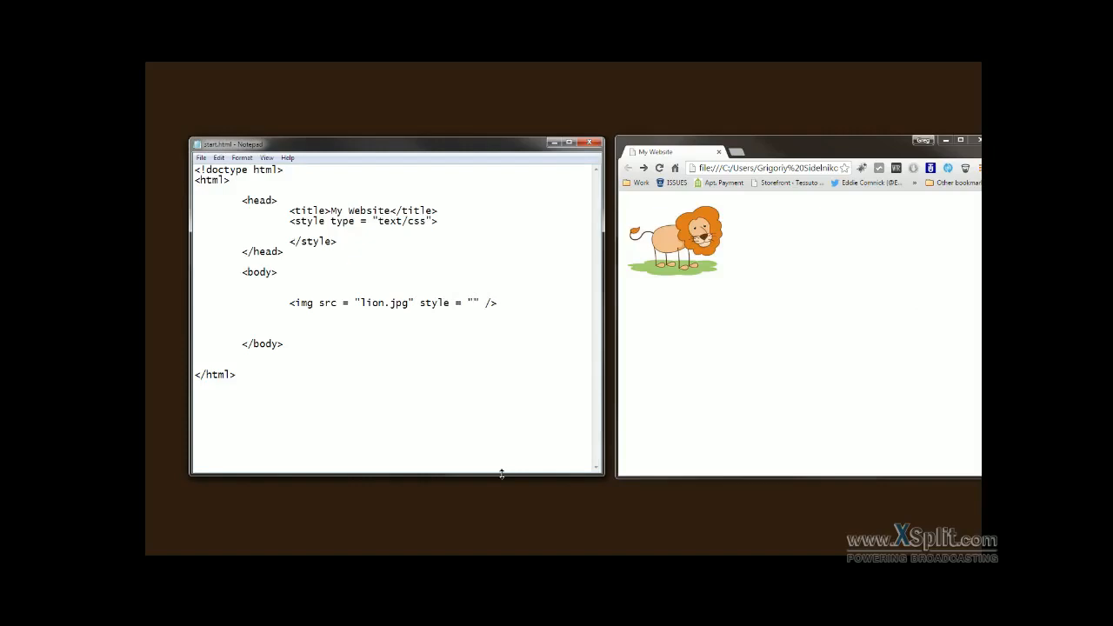
{"action": "left_click", "coordinate": [473, 303]}
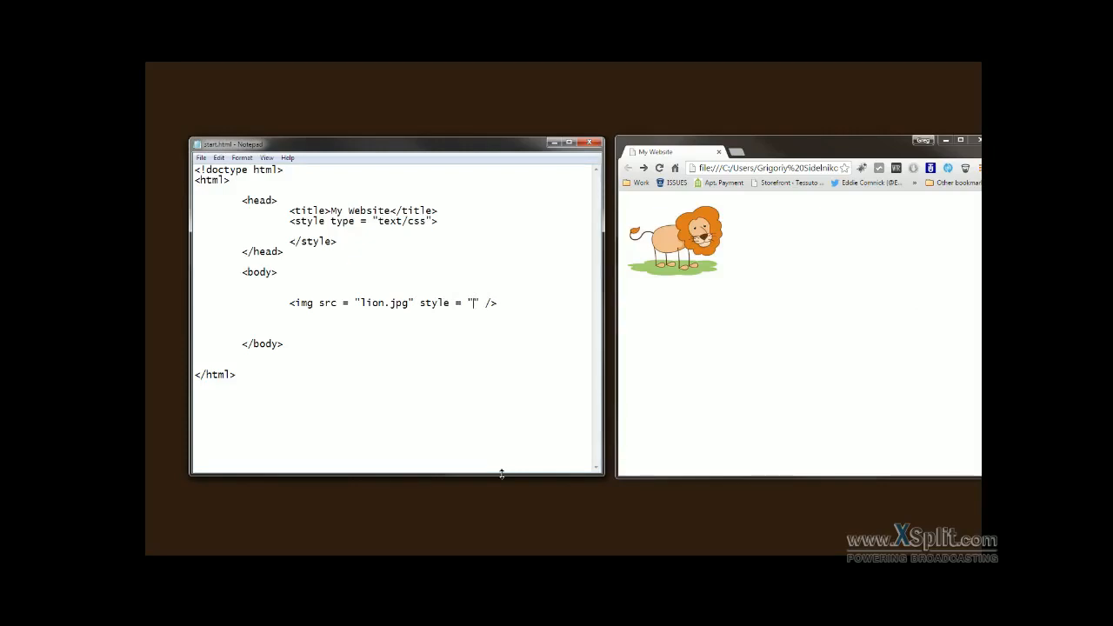
{"action": "mouse_move", "coordinate": [165, 70]}
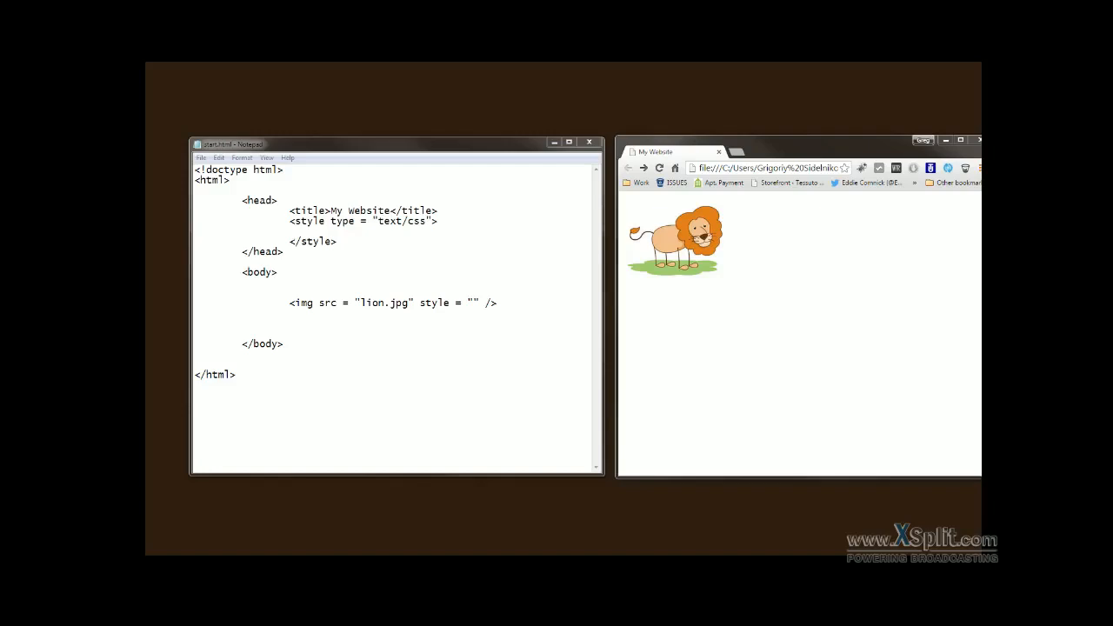
{"action": "left_click", "coordinate": [470, 303]}
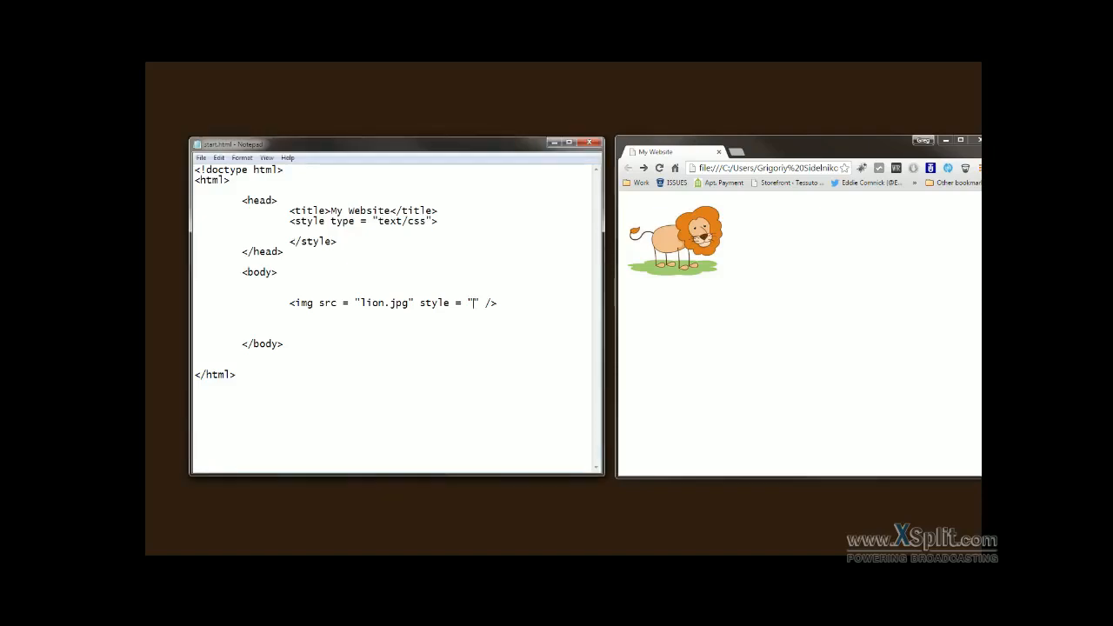
Fill the inline style with display block and margin-left/margin-right auto to center the lion
{"action": "type", "text": "display: block;"}
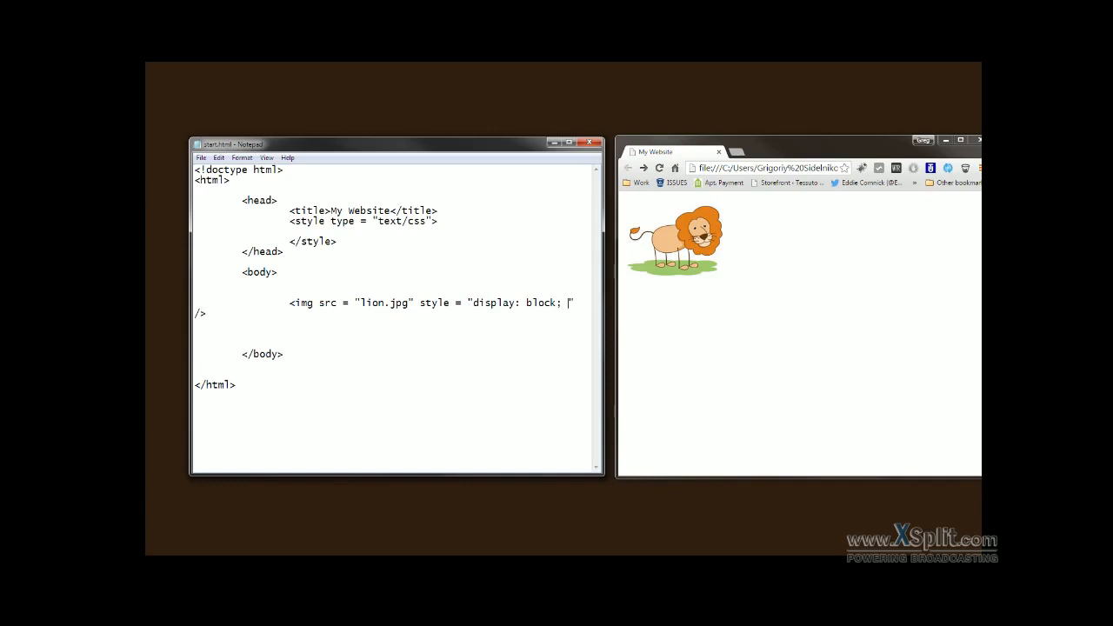
{"action": "type", "text": "margin-left: auto;"}
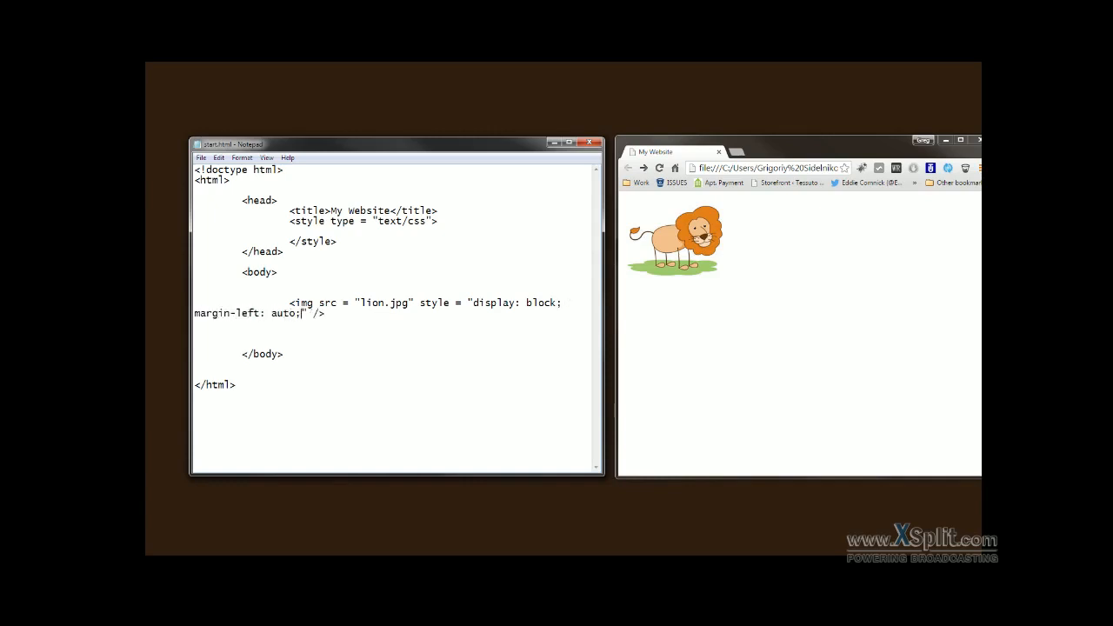
{"action": "type", "text": "margin-r"}
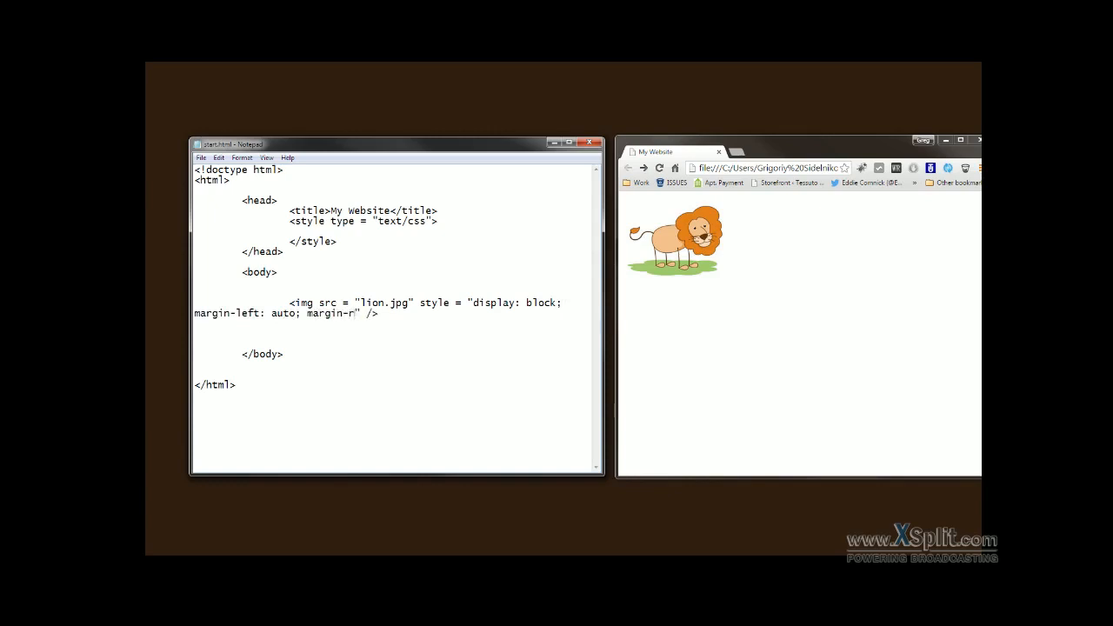
{"action": "type", "text": "ight: auto;"}
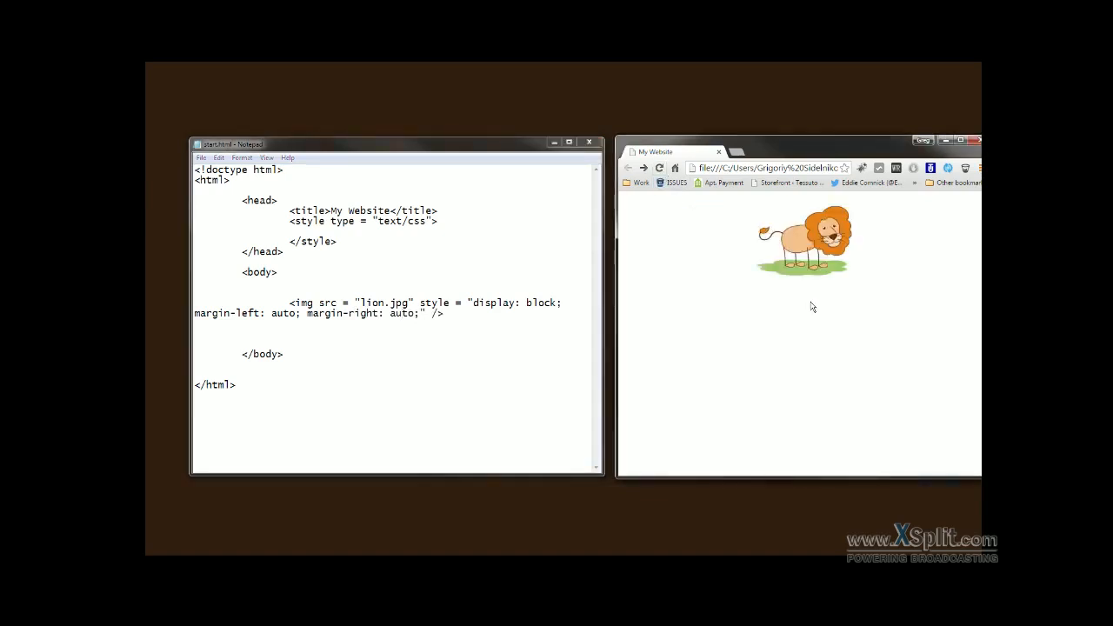
{"action": "mouse_move", "coordinate": [966, 322]}
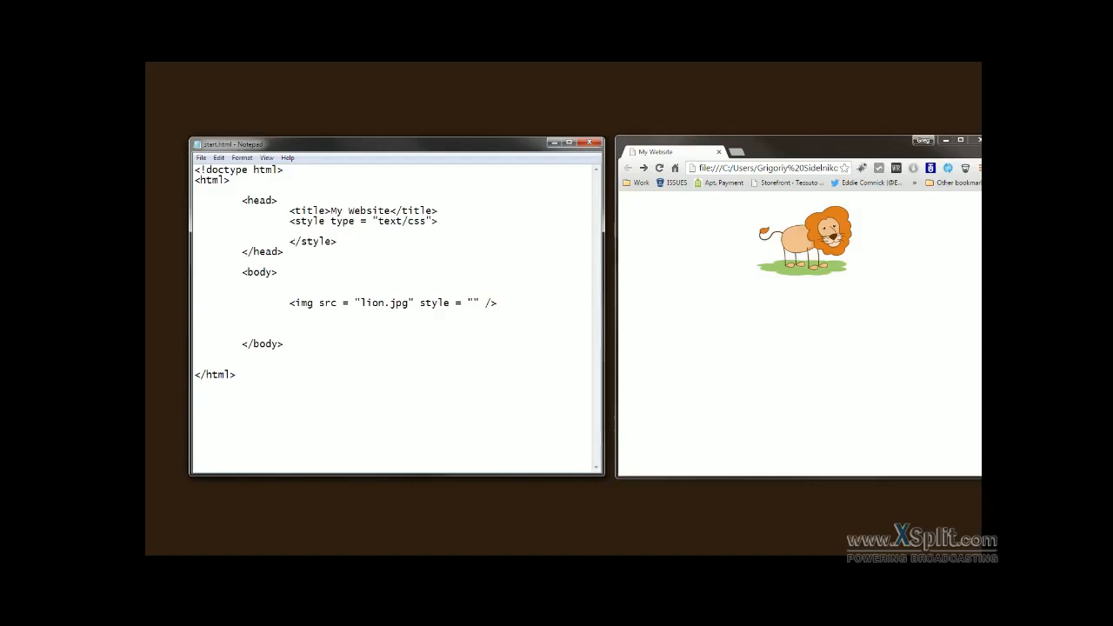
Replace the inline style with an img { display: block; margin-left: auto; margin-right: auto; } rule
{"action": "left_click_drag", "start_coordinate": [419, 302], "coordinate": [479, 303]}
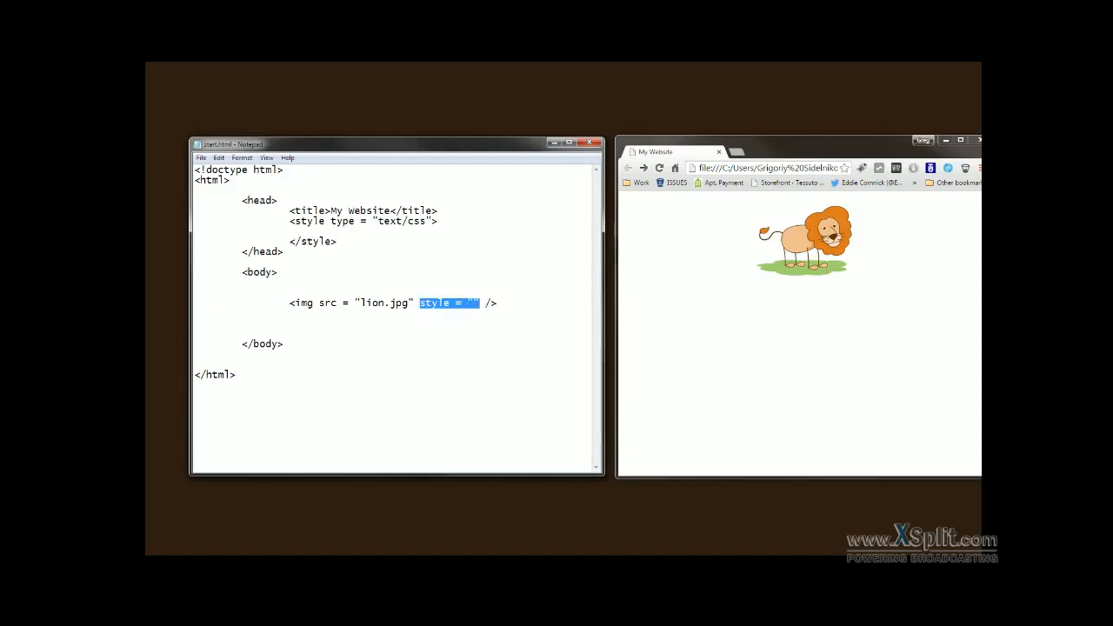
{"action": "key", "text": "Delete"}
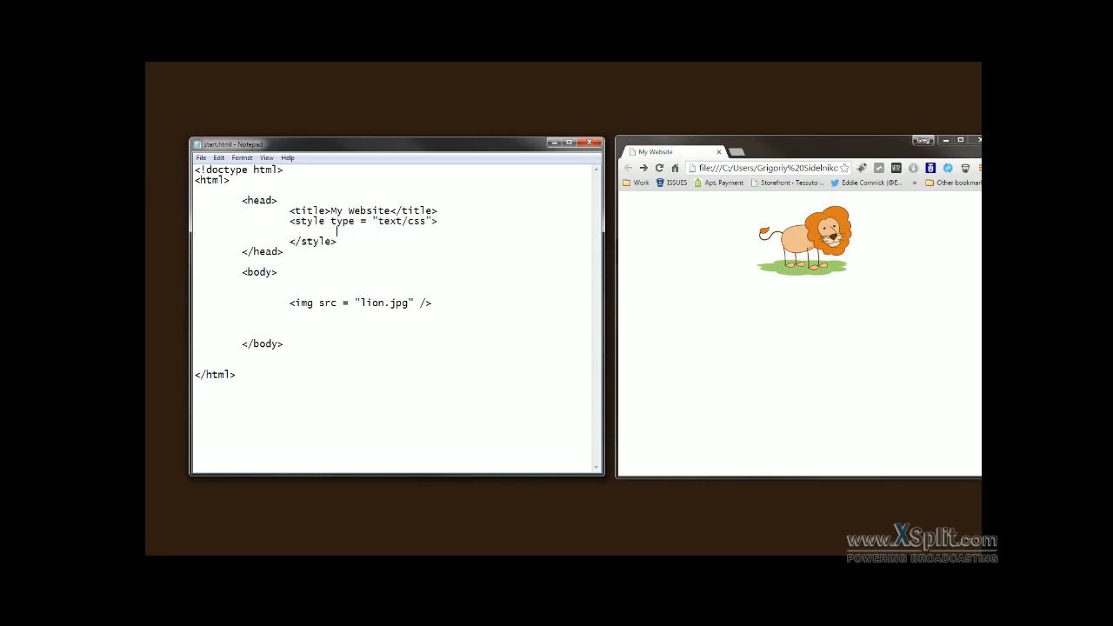
{"action": "type", "text": "img"}
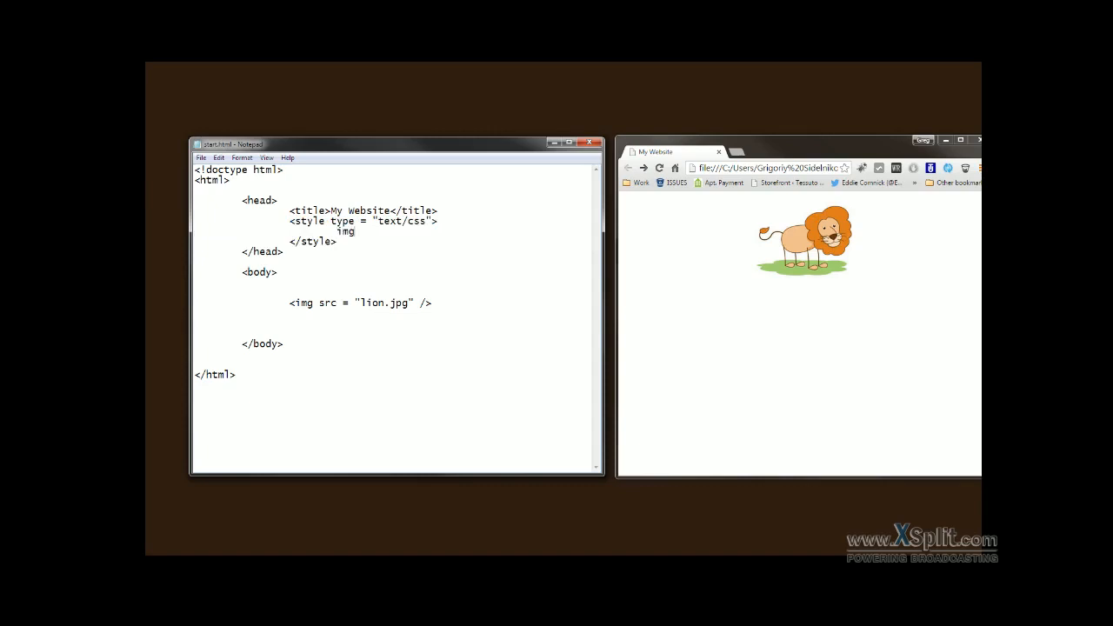
{"action": "type", "text": "{}"}
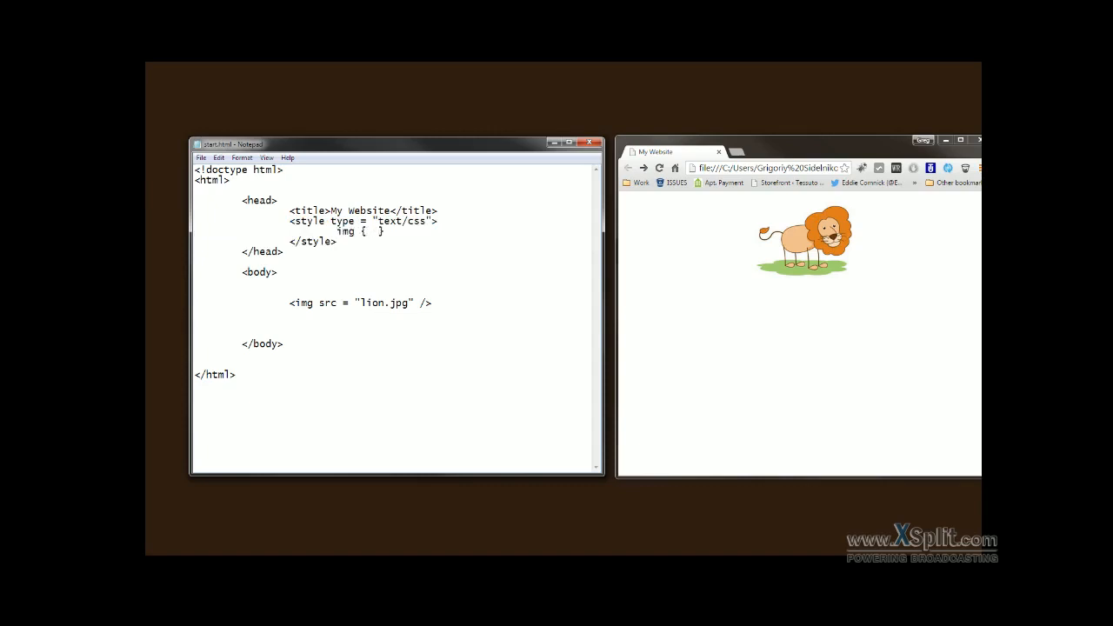
{"action": "type", "text": "display: block; margin-left: auto; margin-right: auto;"}
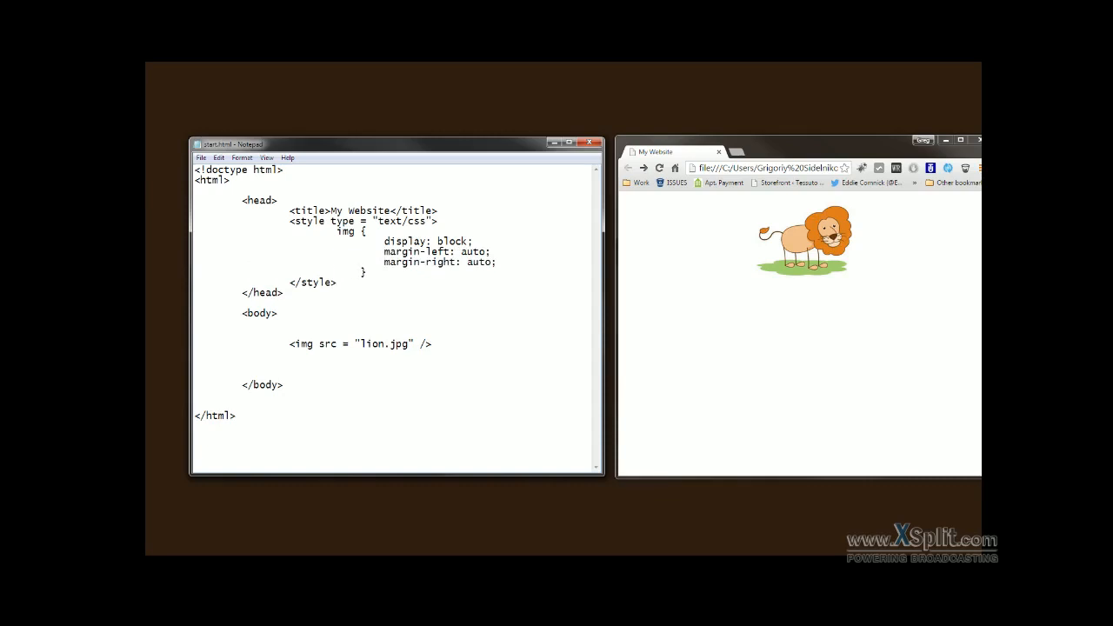
Reload Chrome to confirm the lion stays centered under the CSS rule
{"action": "double_click", "coordinate": [346, 232]}
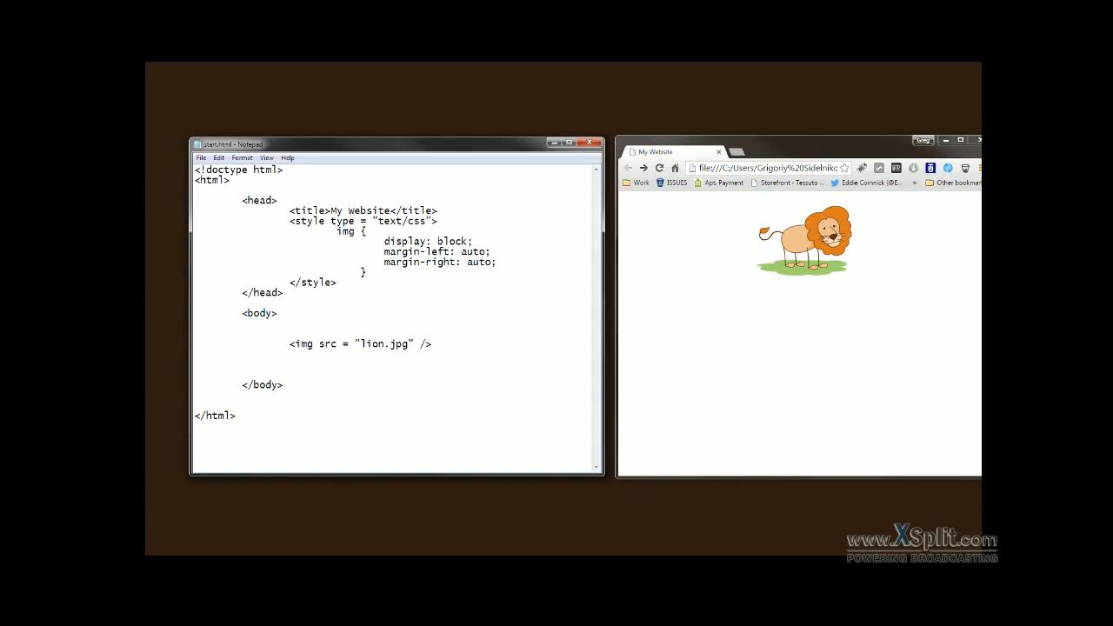
{"action": "double_click", "coordinate": [429, 241]}
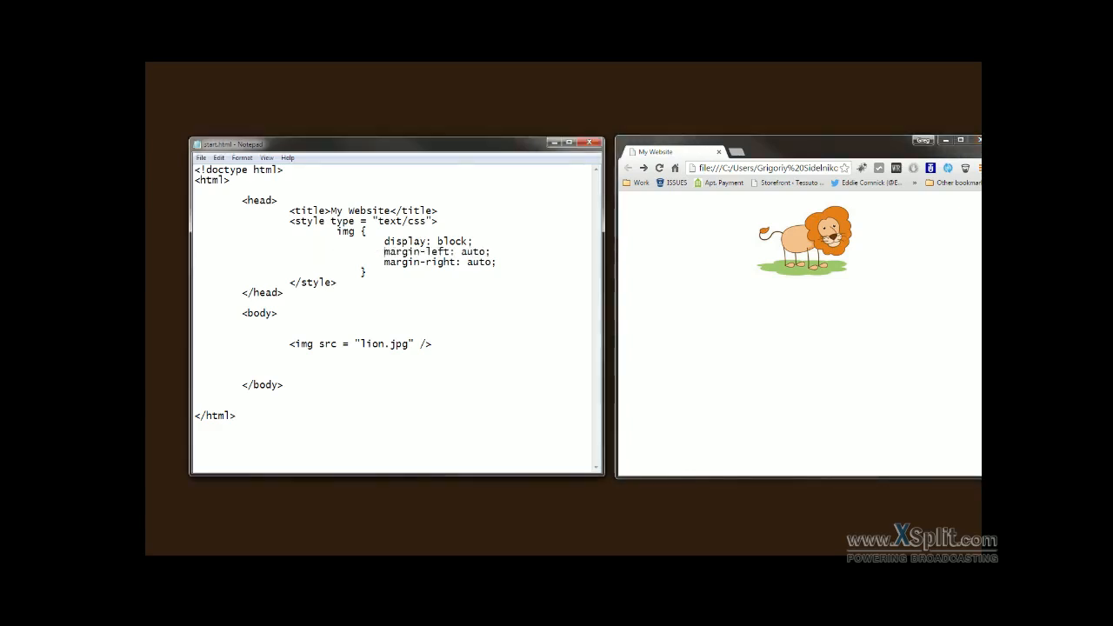
{"action": "left_click", "coordinate": [660, 168]}
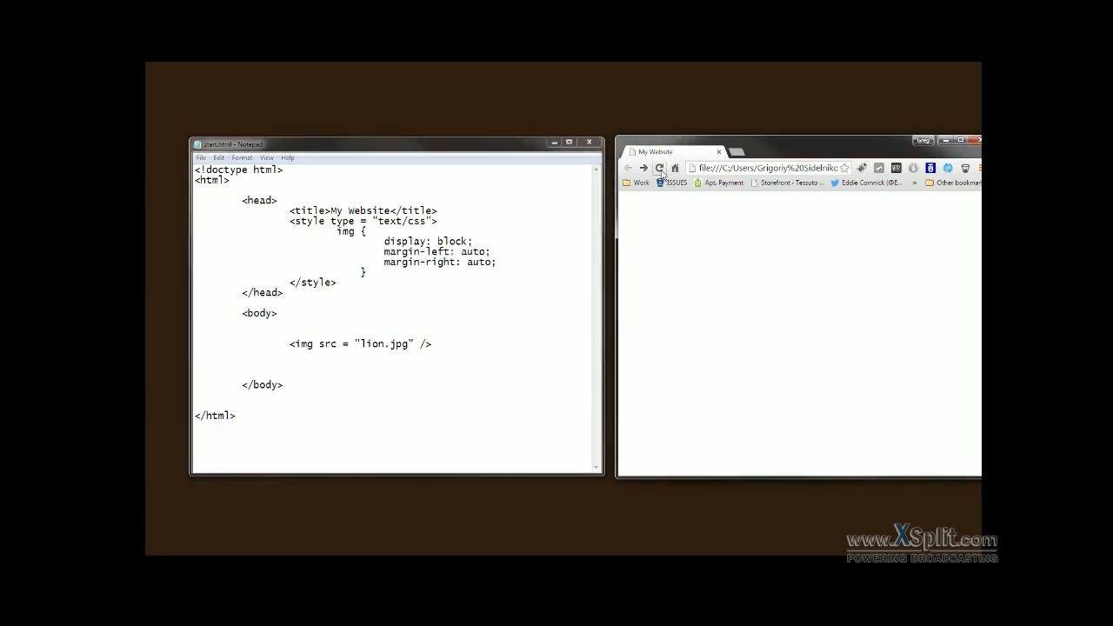
{"action": "left_click", "coordinate": [201, 158]}
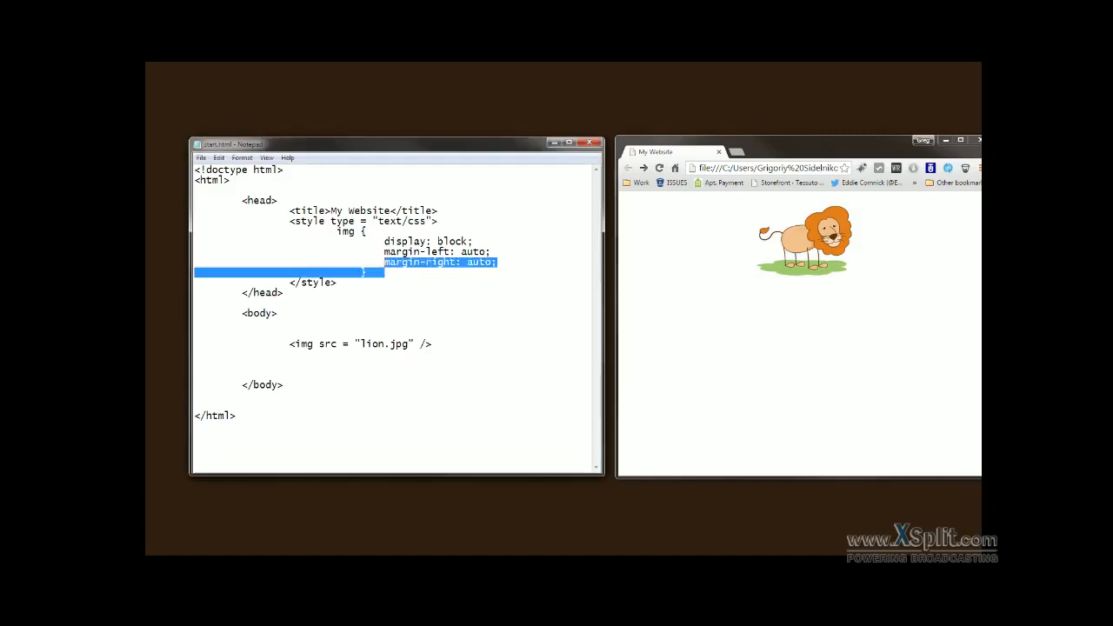
Delete the img CSS rule and reload, showing the lion left-aligned again
{"action": "key", "text": "Delete"}
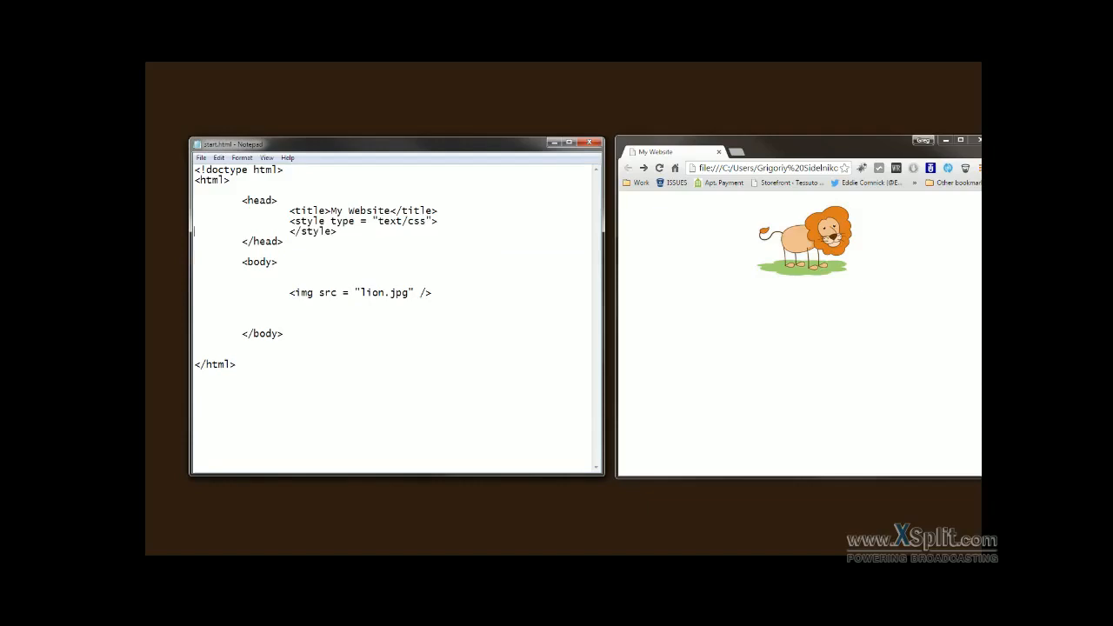
{"action": "key", "text": "Enter"}
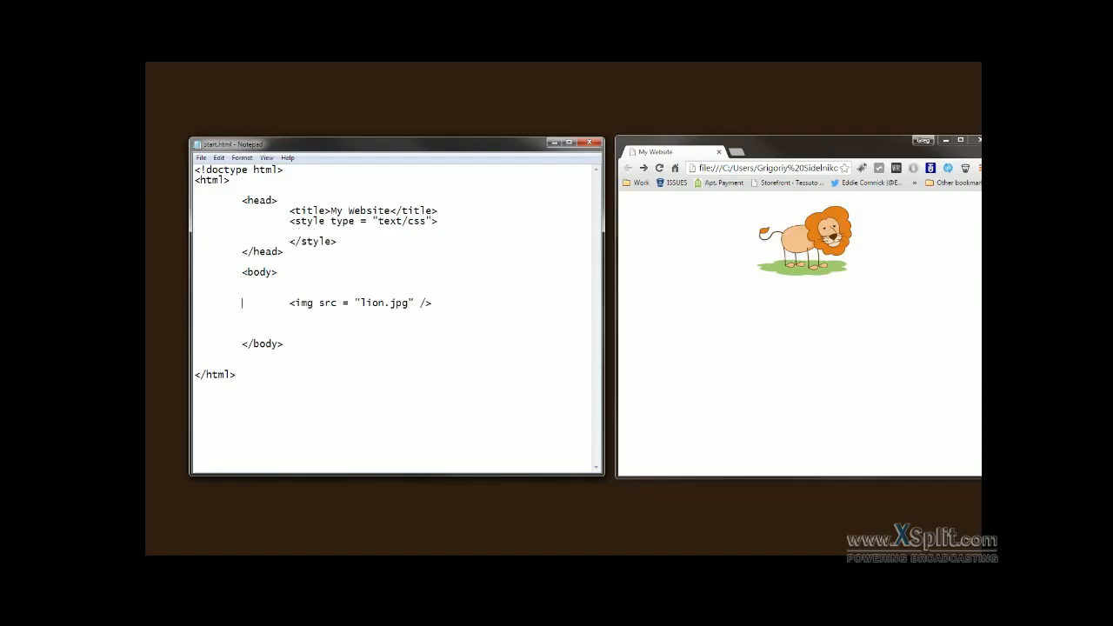
{"action": "left_click", "coordinate": [660, 167]}
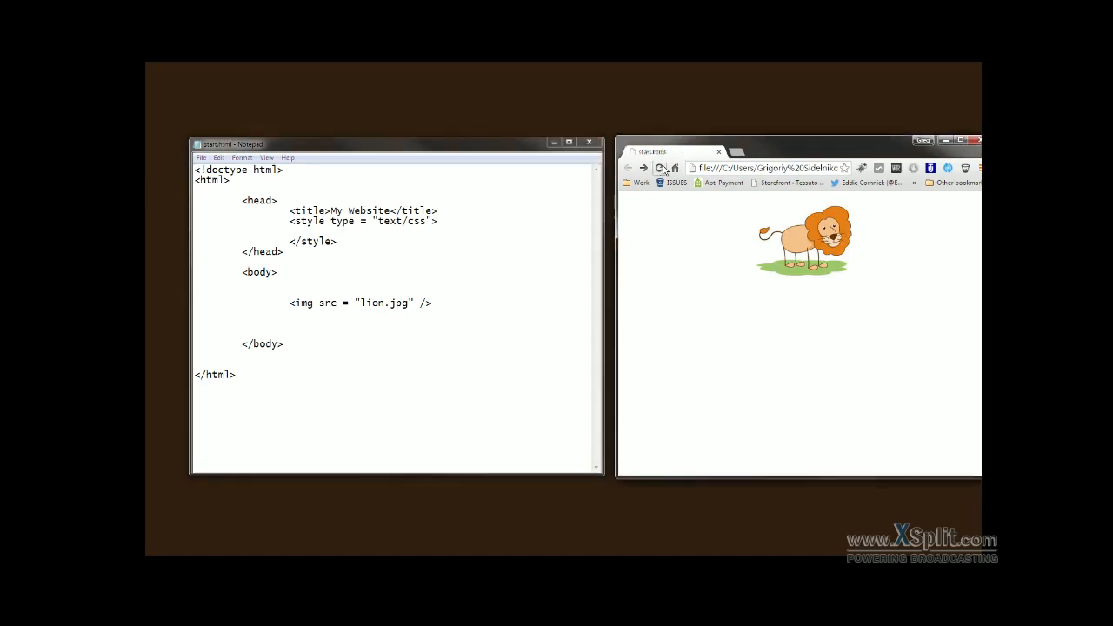
{"action": "left_click", "coordinate": [659, 167]}
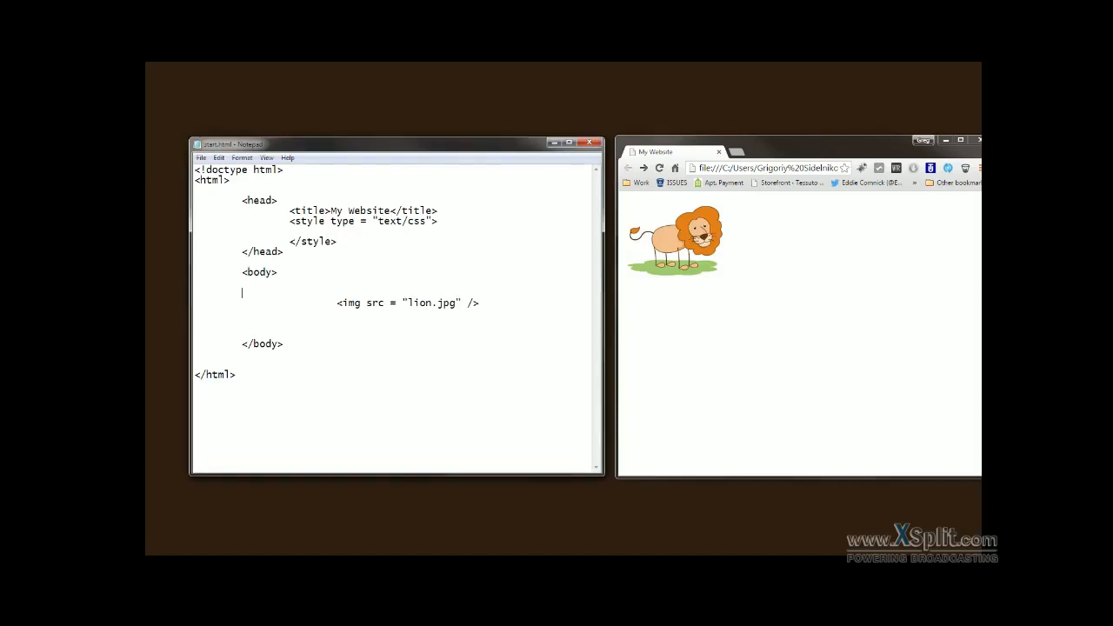
Type <center> above the img tag and begin </center> below it
{"action": "type", "text": "<center>"}
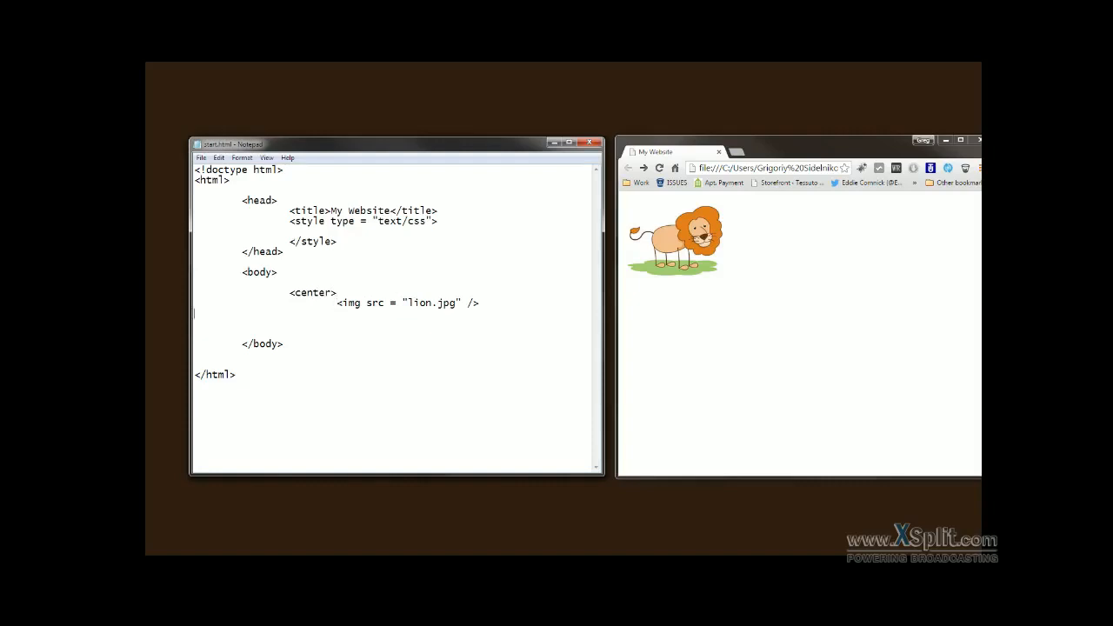
{"action": "type", "text": "</"}
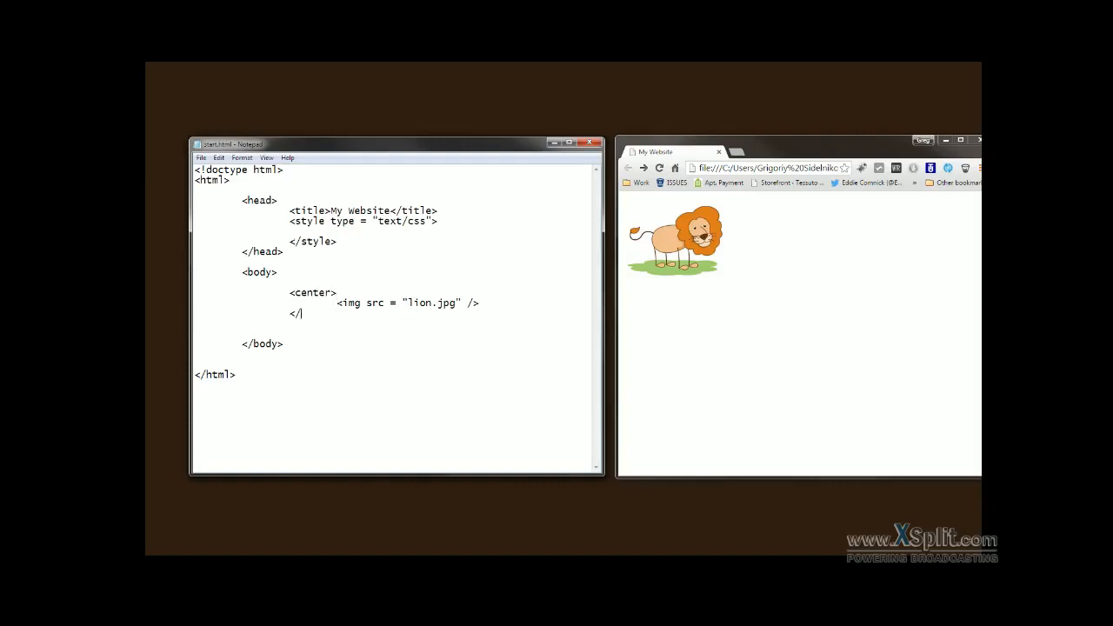